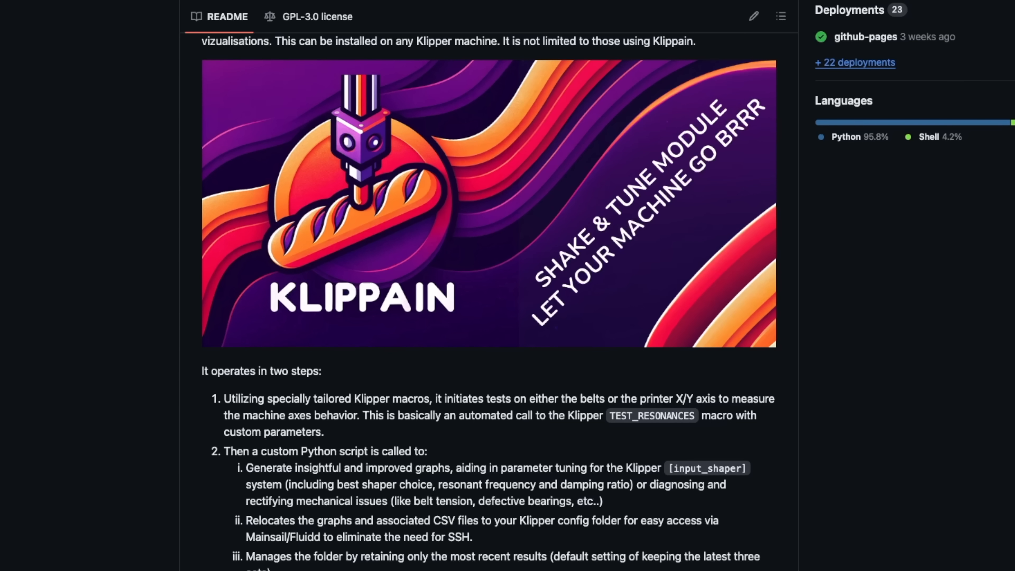
- Highlight the gantry positioning sentence with the gantry-to-pulley measurement instruction on the VzBot tensioning page
scroll(down, 3)
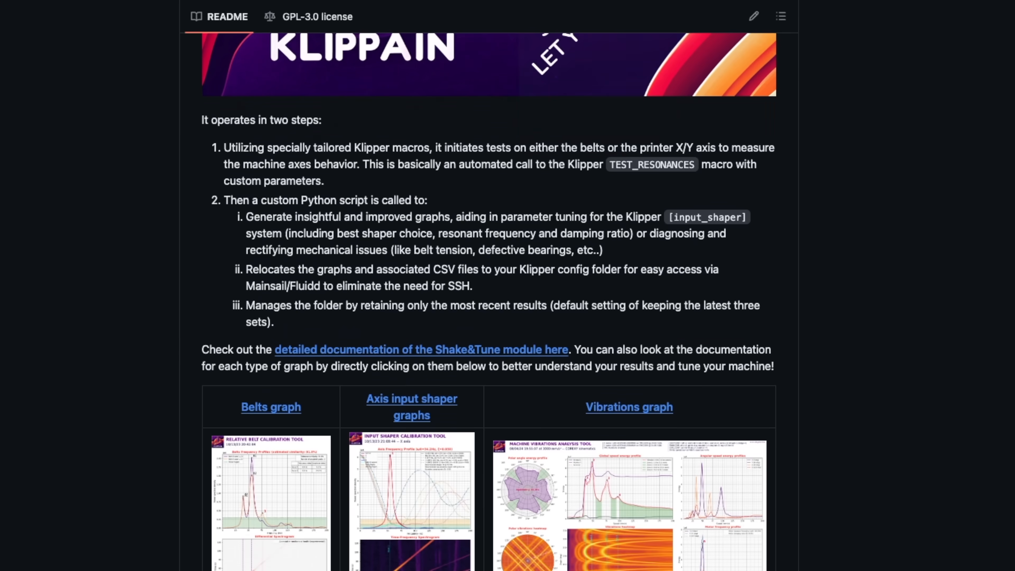
scroll(down, 3)
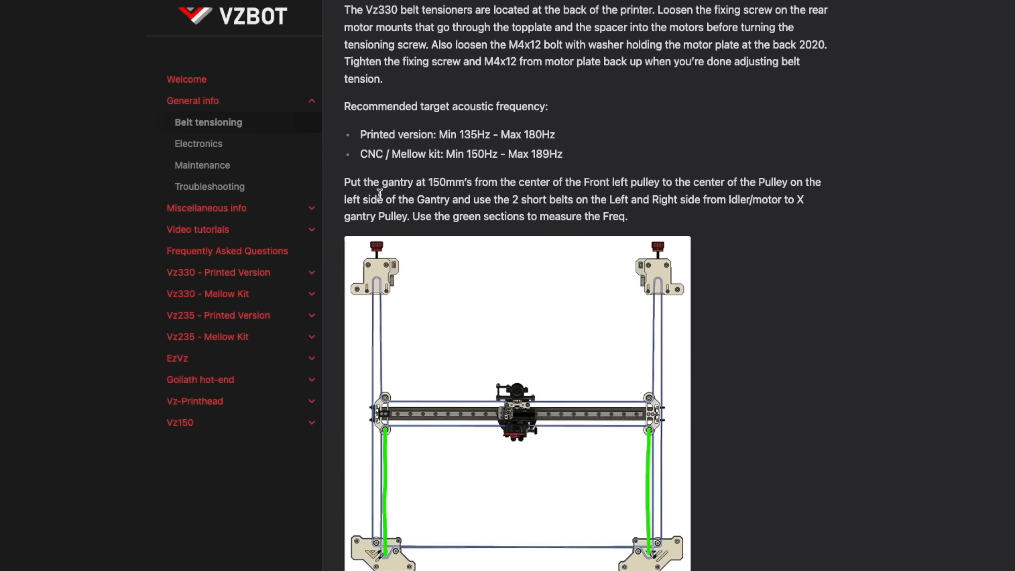
drag(344, 182, 415, 182)
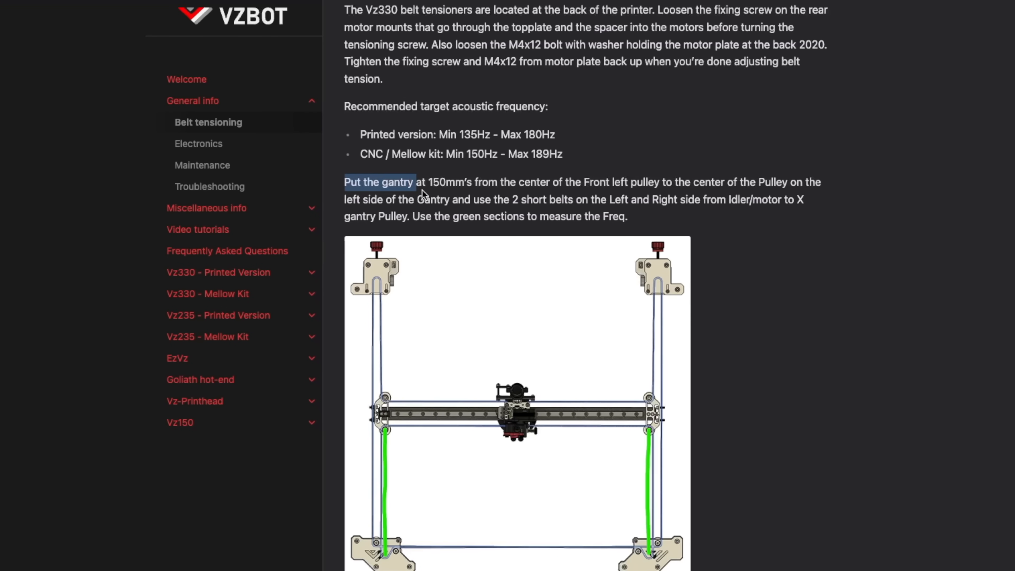
drag(418, 182, 640, 182)
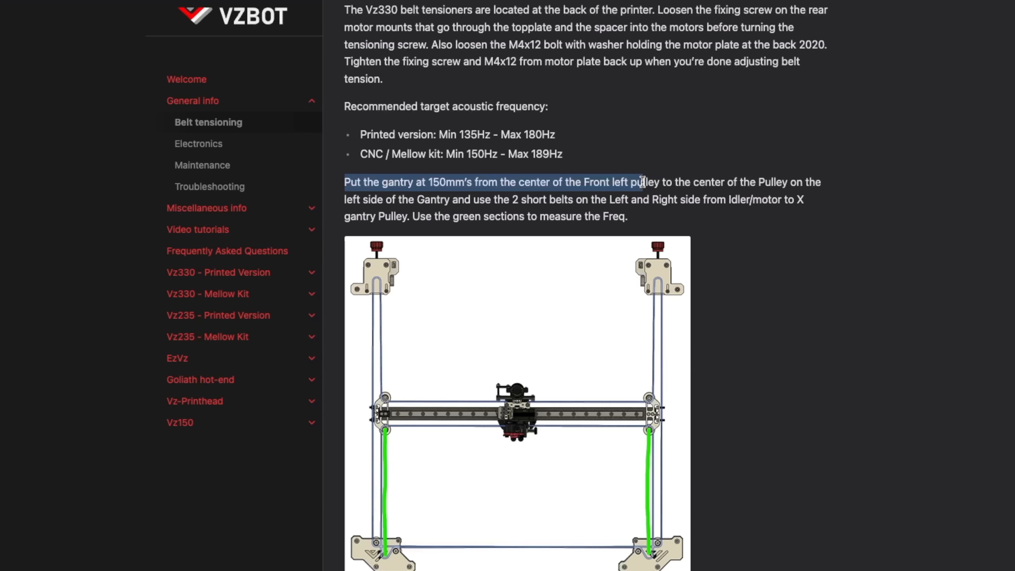
drag(642, 181, 729, 182)
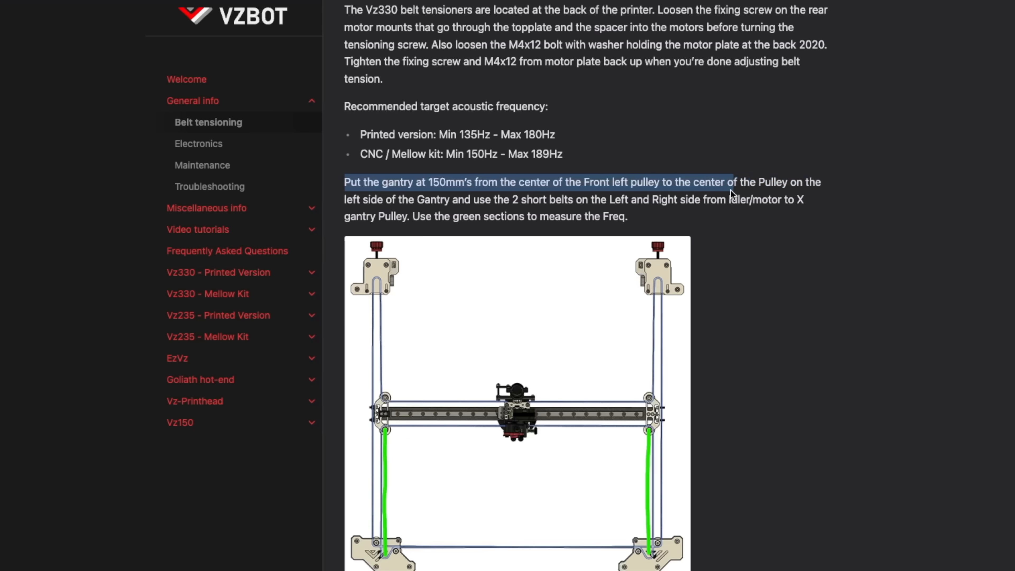
- Scroll past the NEMA 17 belt tension diagram to the radial force table and reach the Voron B Drive page
scroll(down, 3)
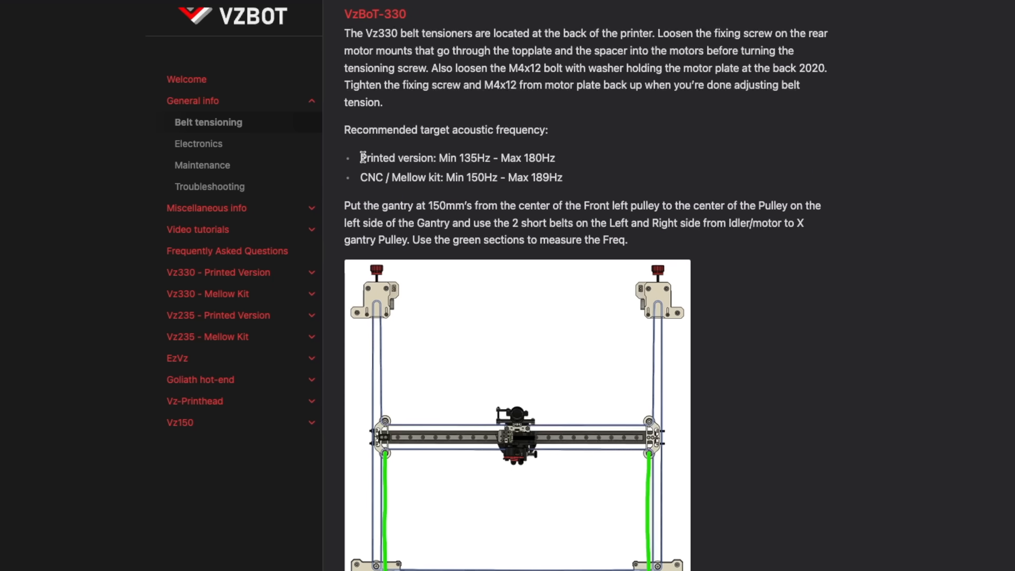
drag(361, 158, 524, 177)
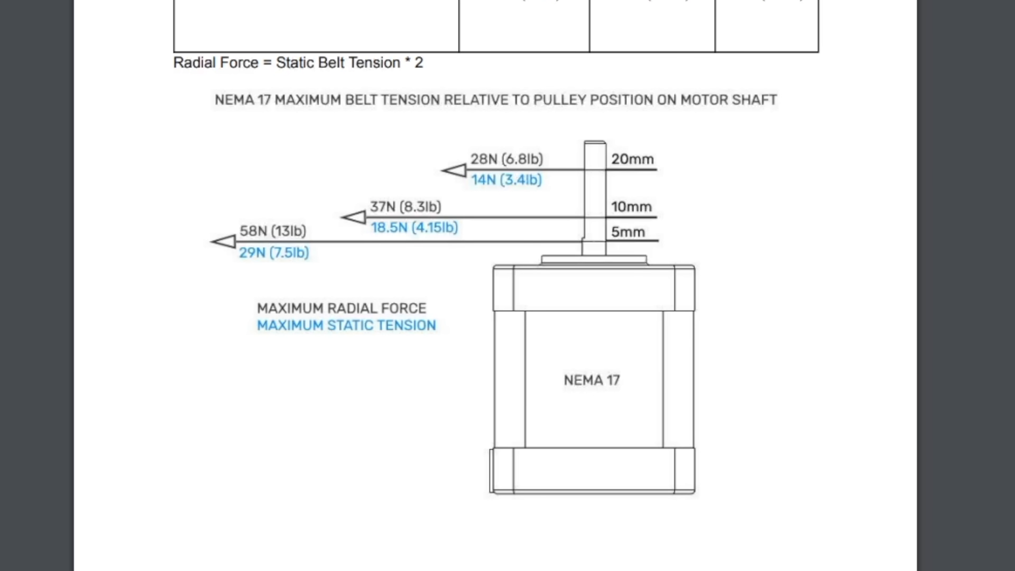
mouse_move(659, 244)
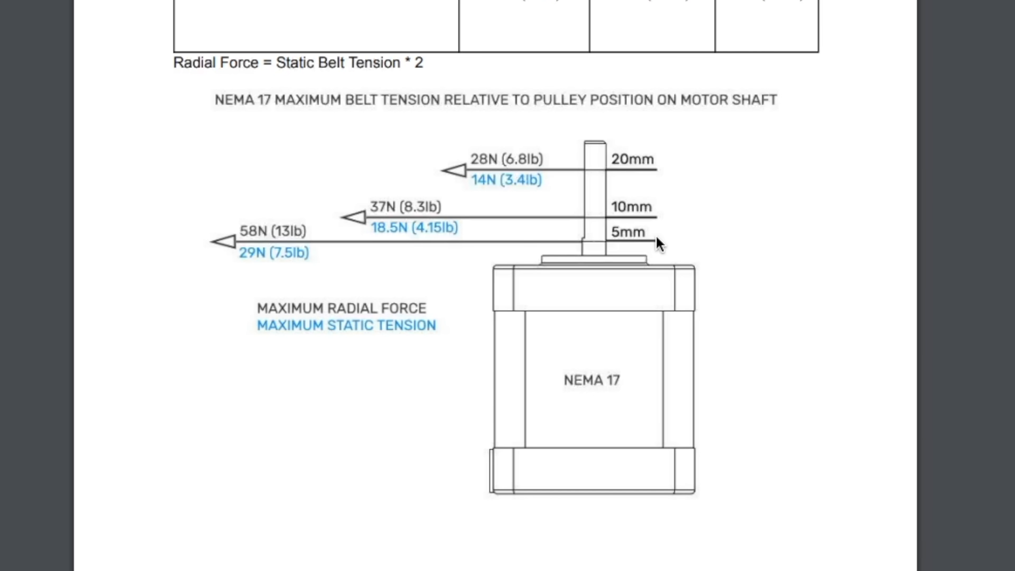
mouse_move(592, 220)
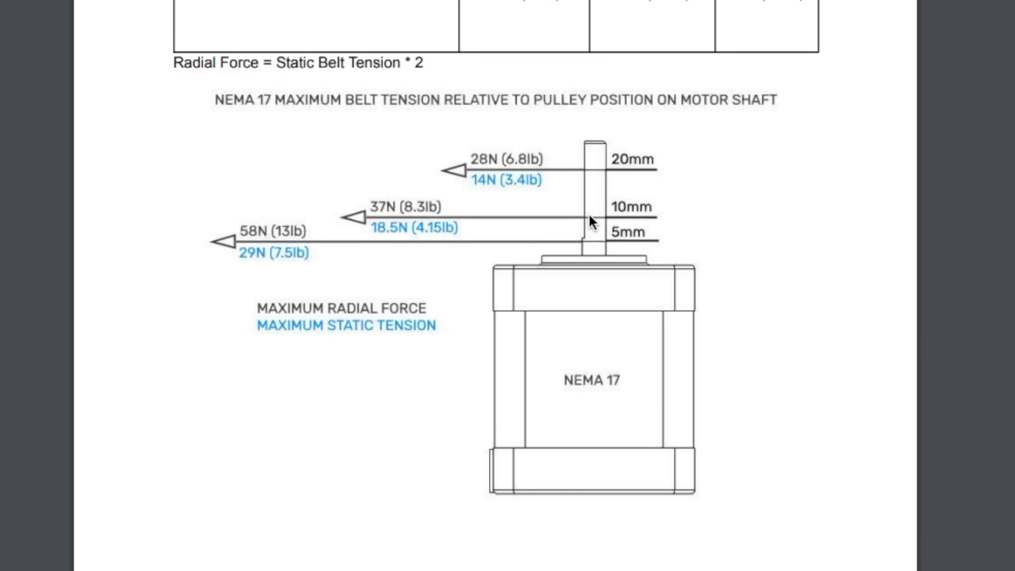
mouse_move(659, 215)
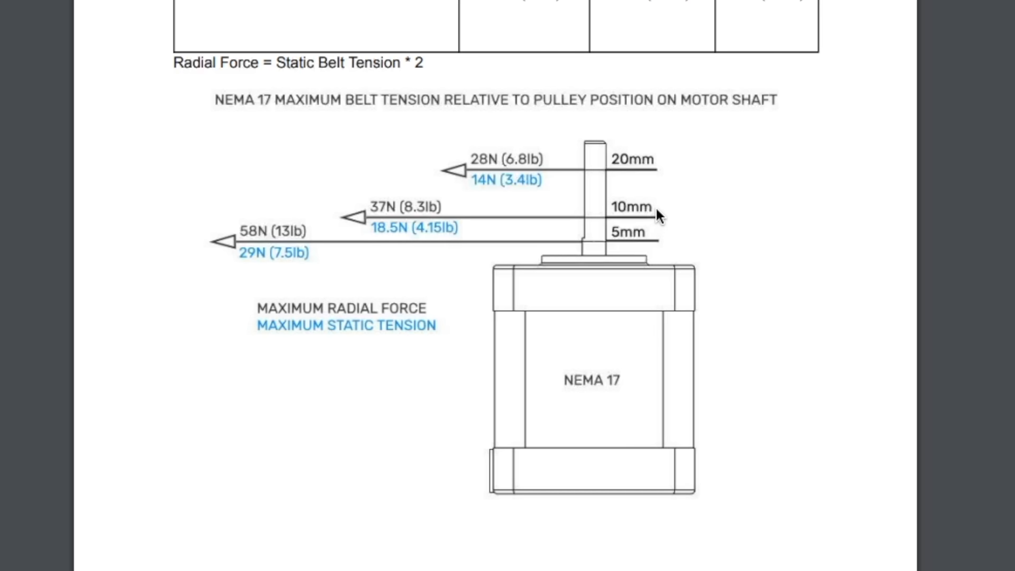
mouse_move(603, 180)
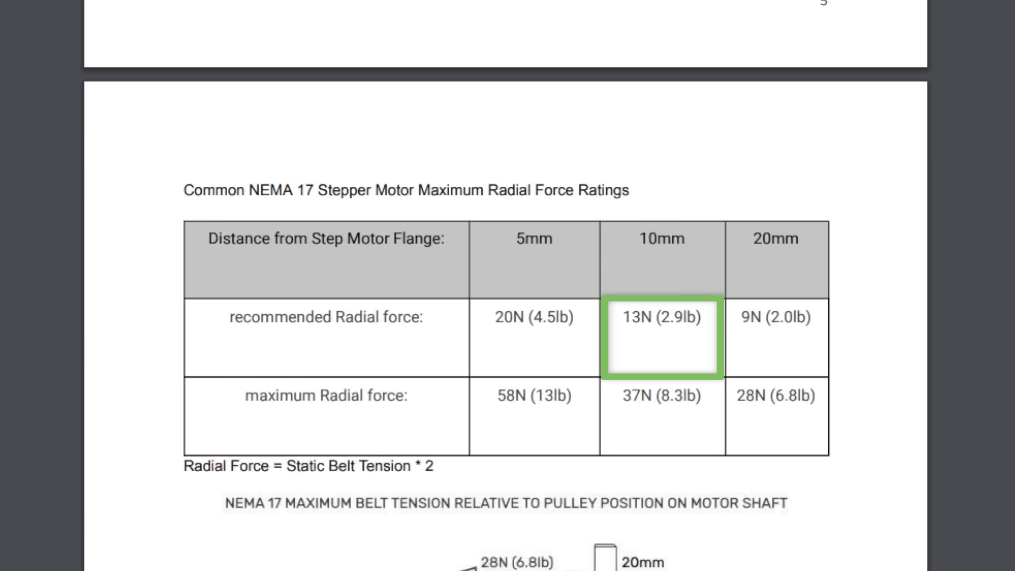
scroll(down, 3)
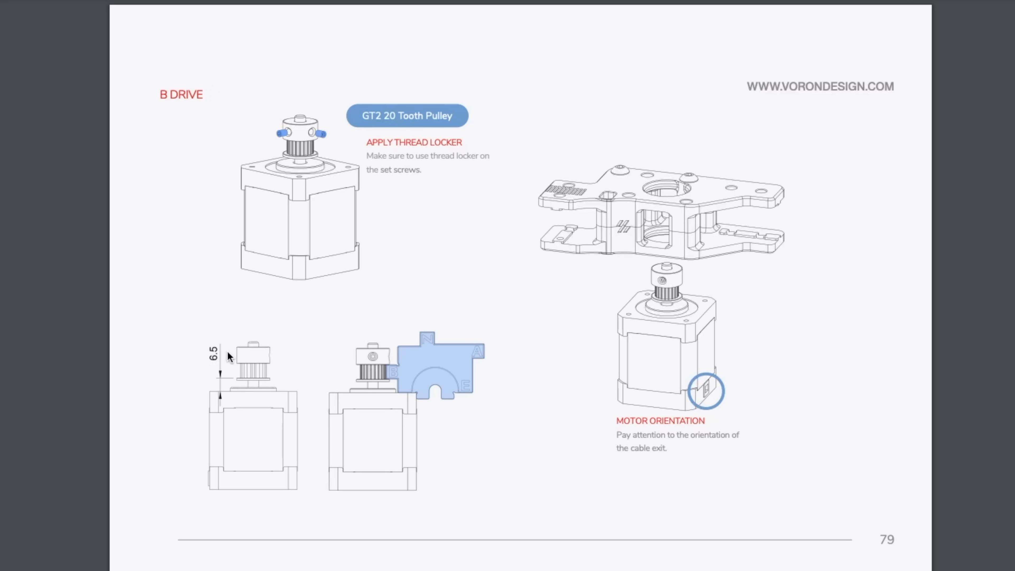
mouse_move(231, 329)
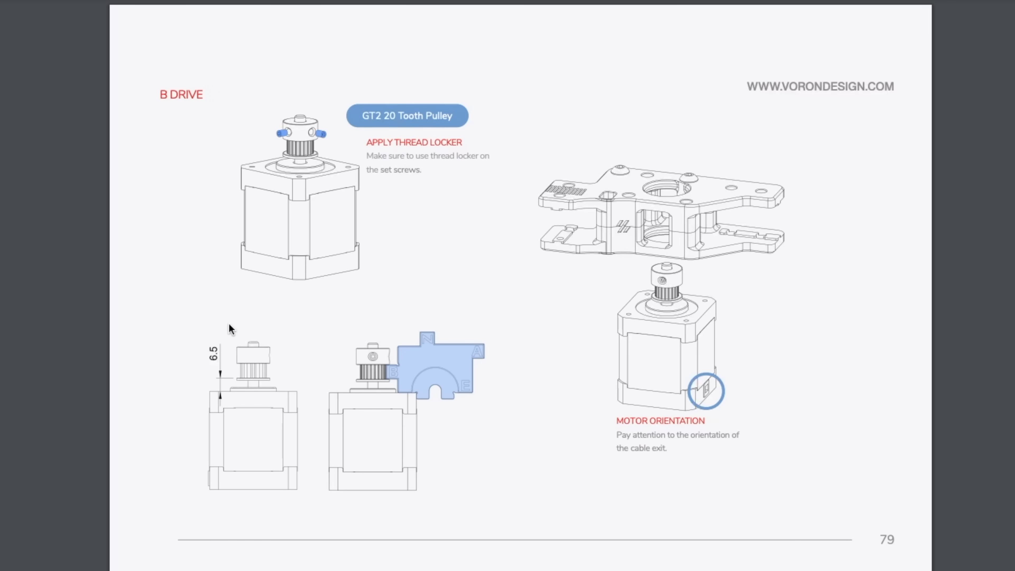
- Scroll the radial force ratings PDF down toward the Tension guidelines for tested printers table
scroll(down, 3)
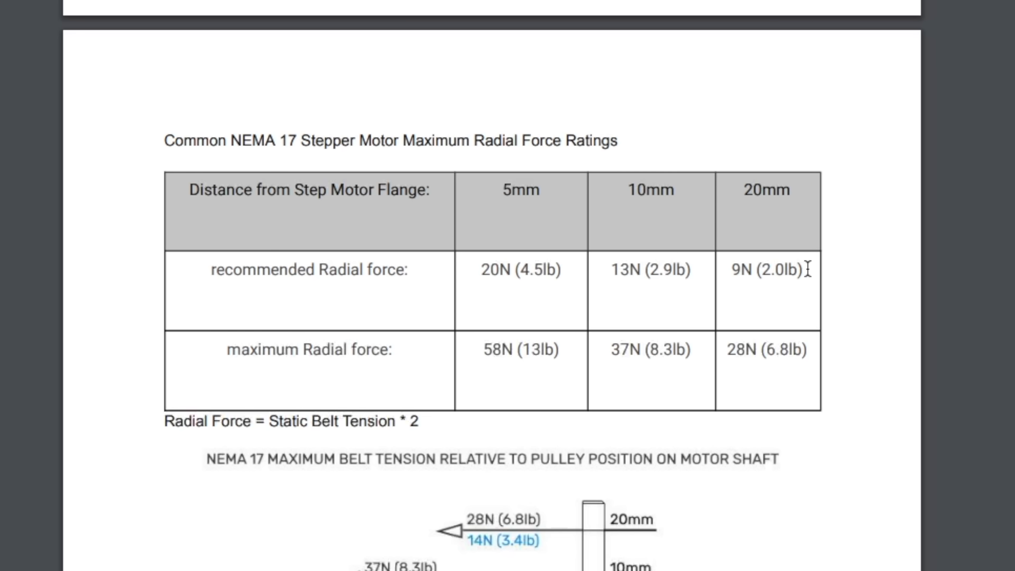
mouse_move(772, 267)
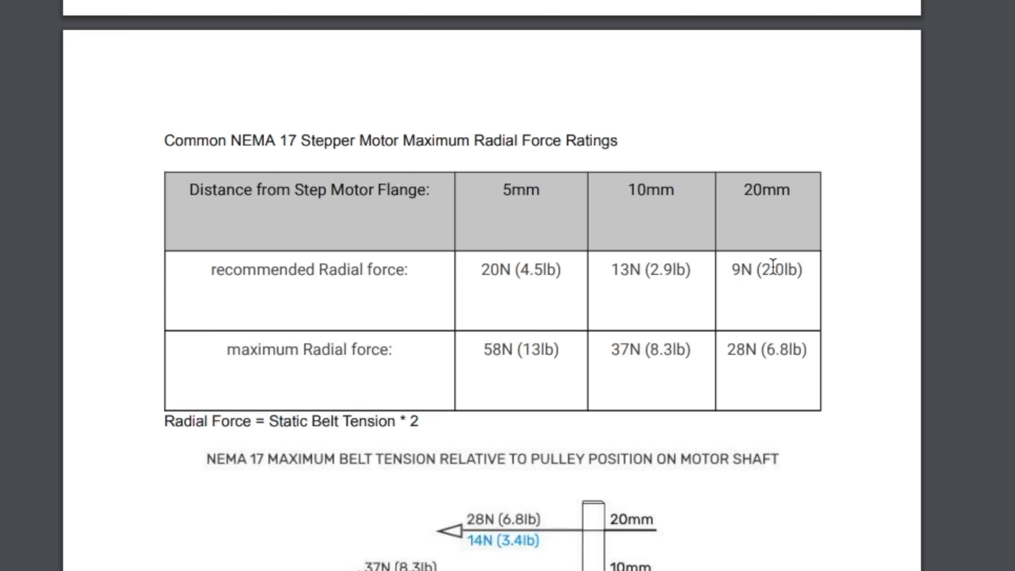
mouse_move(802, 292)
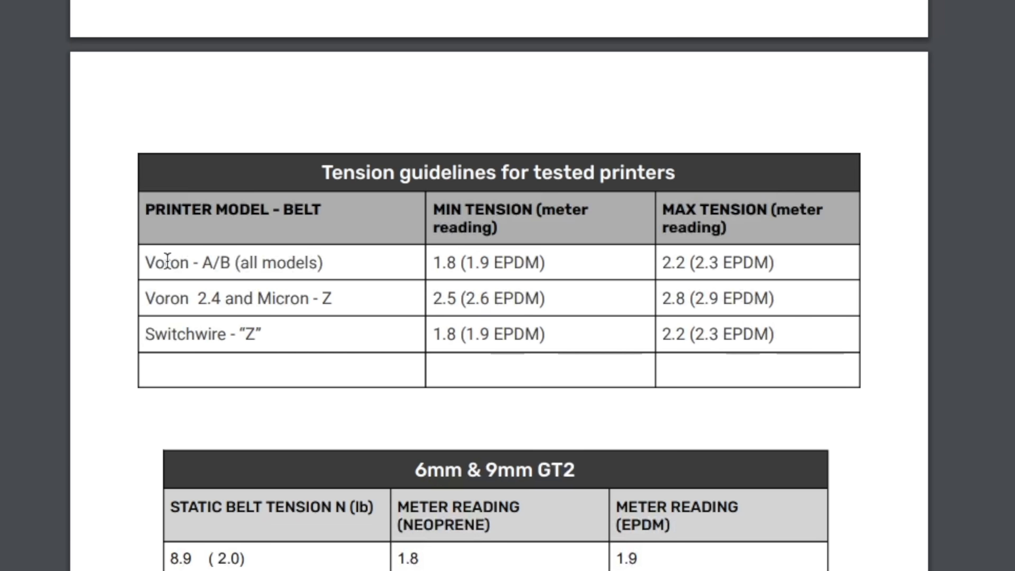
mouse_move(560, 262)
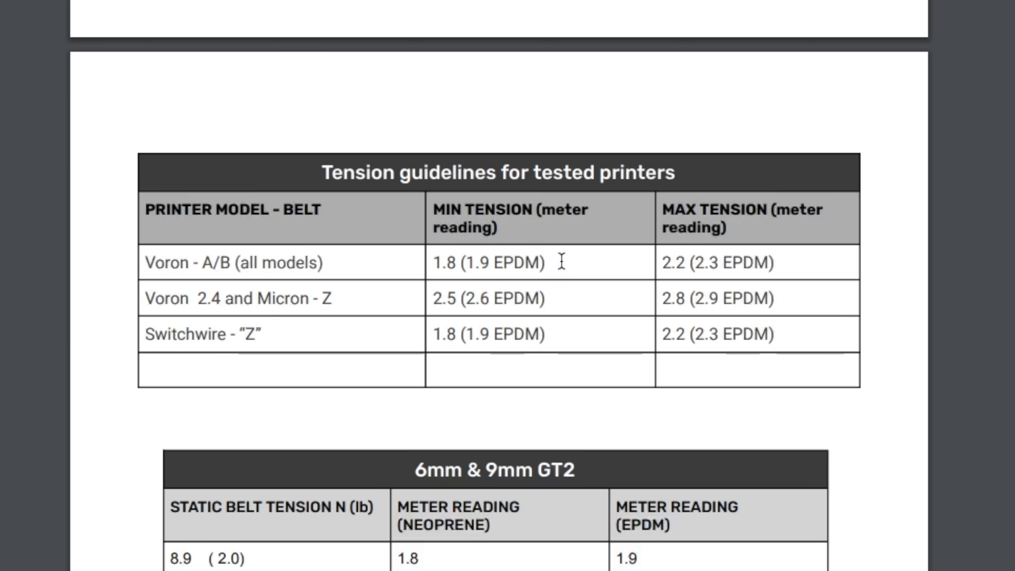
mouse_move(666, 245)
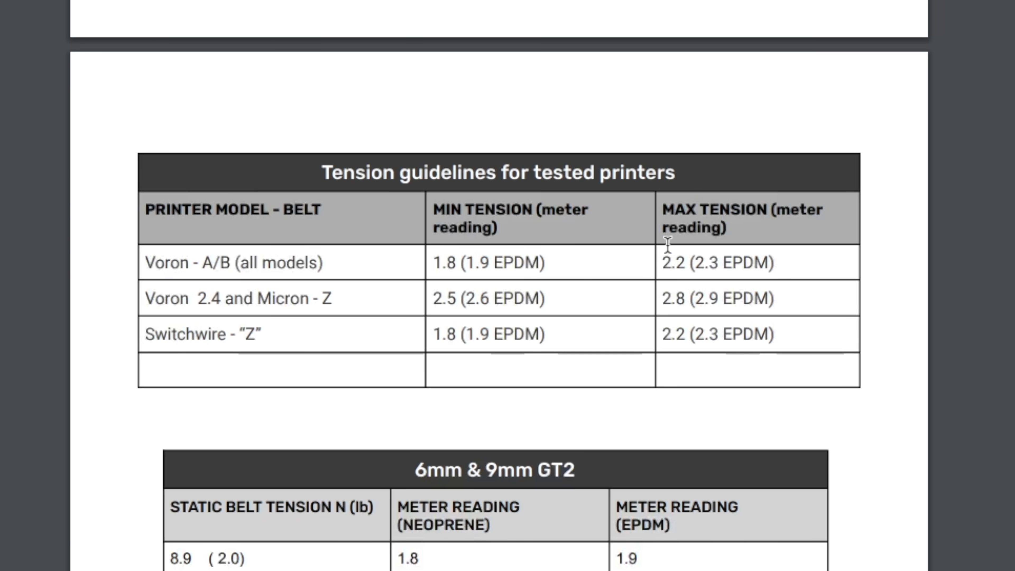